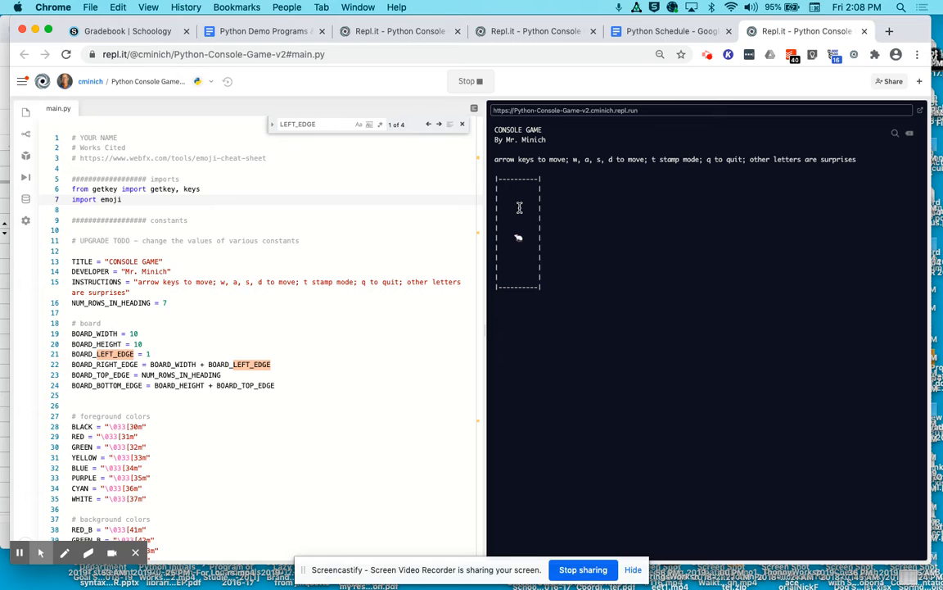
mouse_move(510, 228)
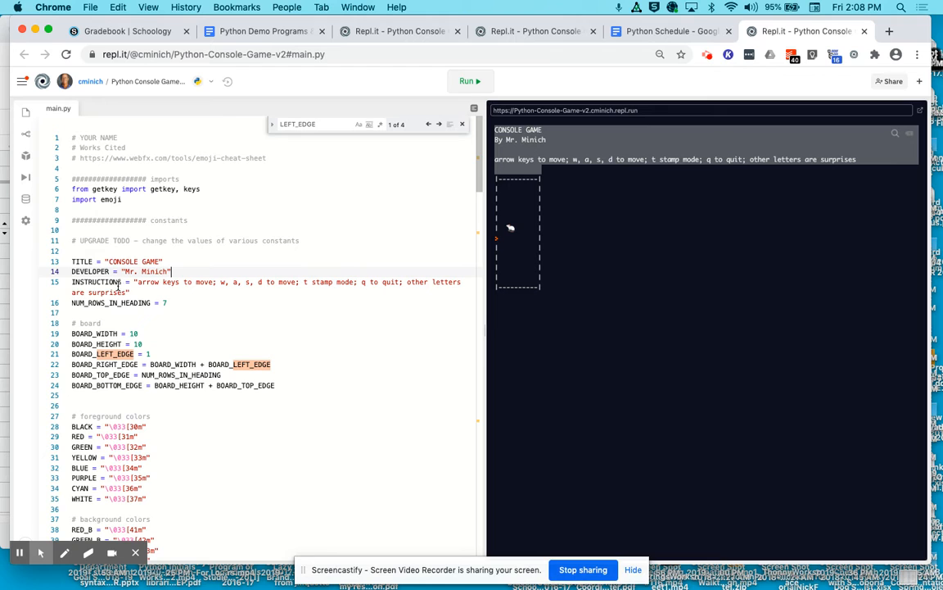
Step: Select the INSTRUCTIONS string text on line 15 for editing
double_click(95, 282)
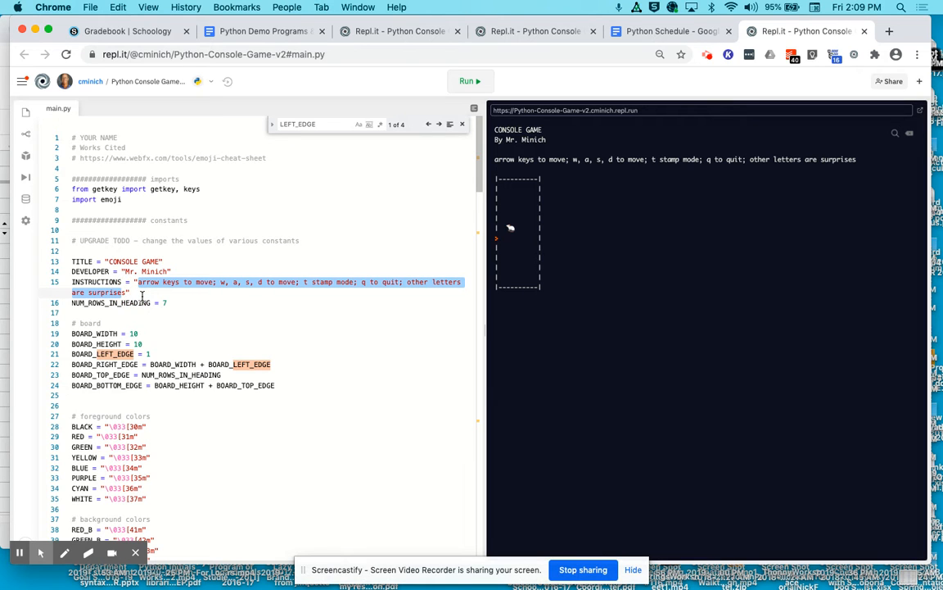
Step: Run the game with INSTRUCTIONS reading 'hello world', then rerun with the original text
text(s")
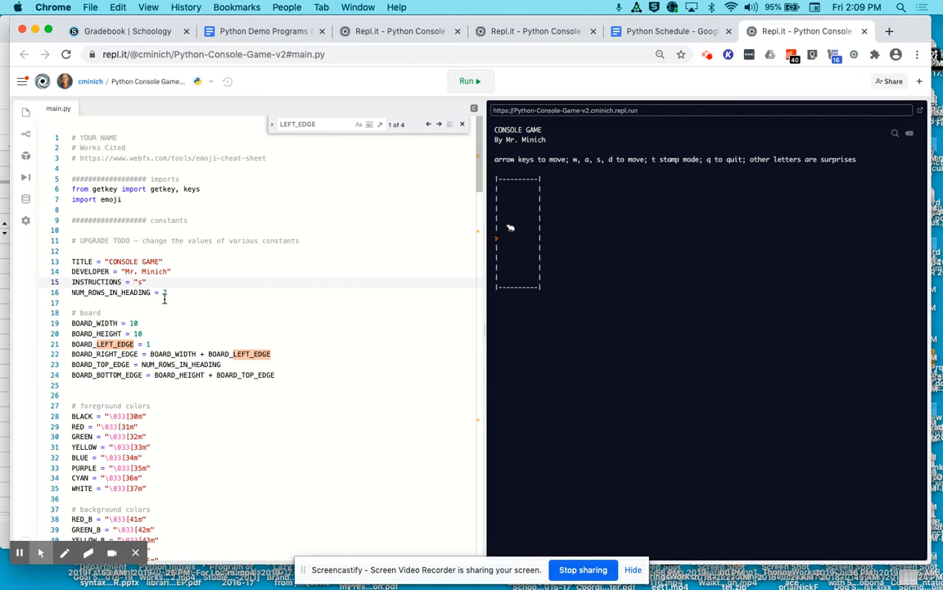
text(hello)
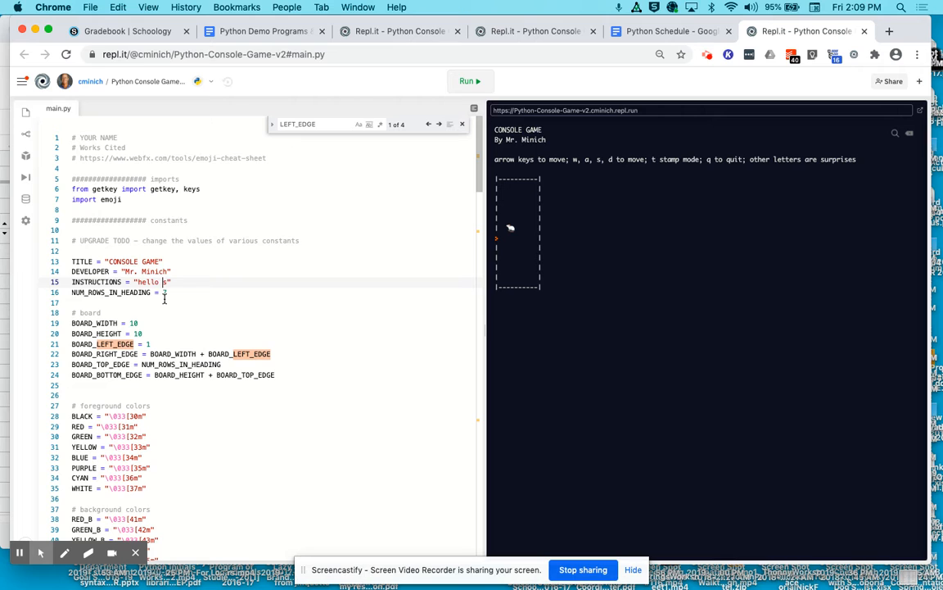
text(world)
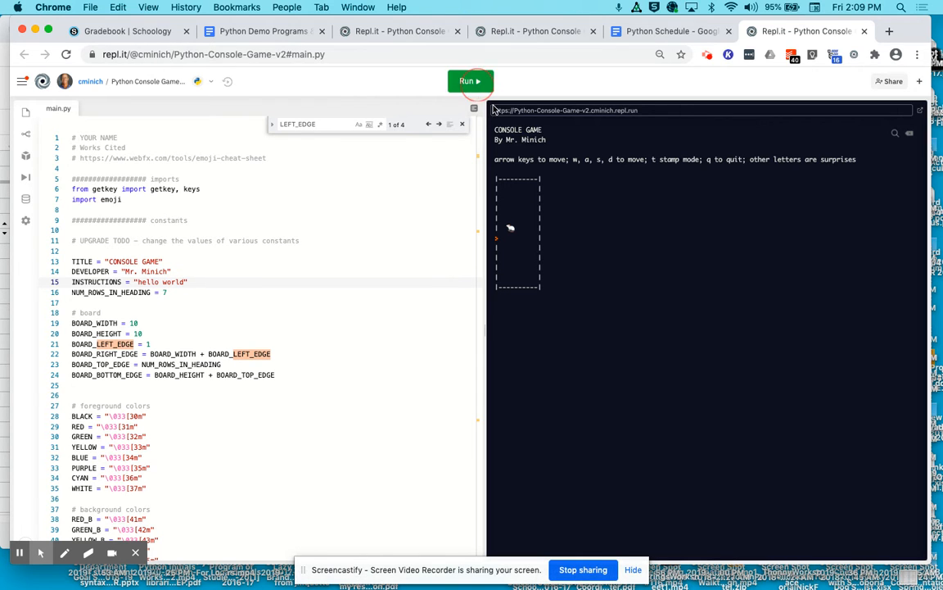
click(470, 81)
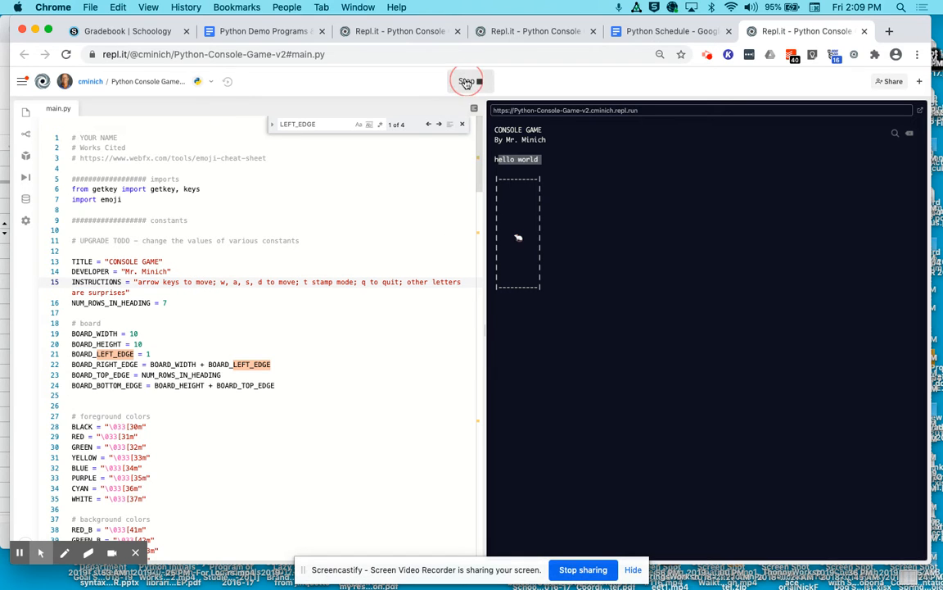
click(467, 80)
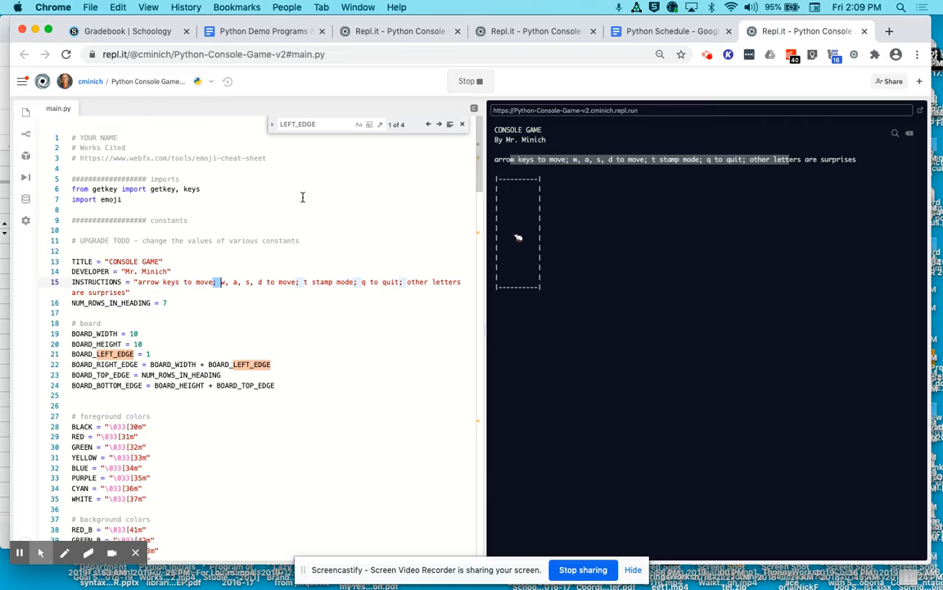
Step: Replace '; ' after move with \t\t\t in INSTRUCTIONS and preview the run
click(172, 272)
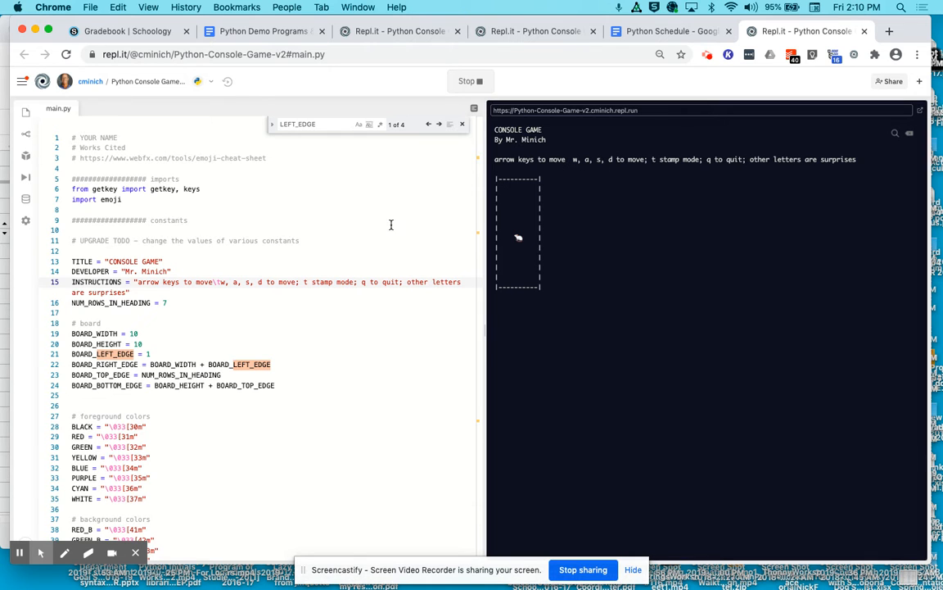
click(222, 282)
text(\t\t)
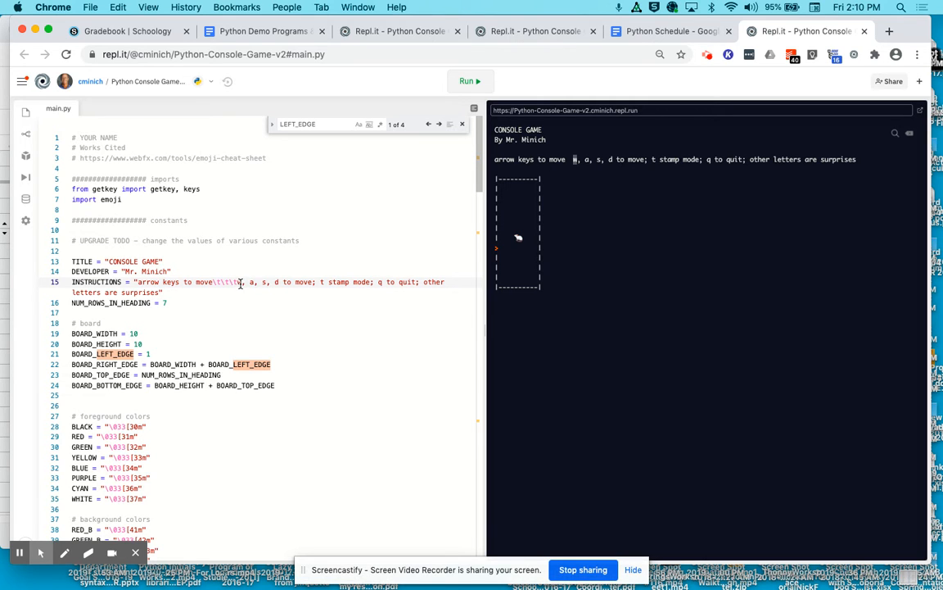
click(469, 80)
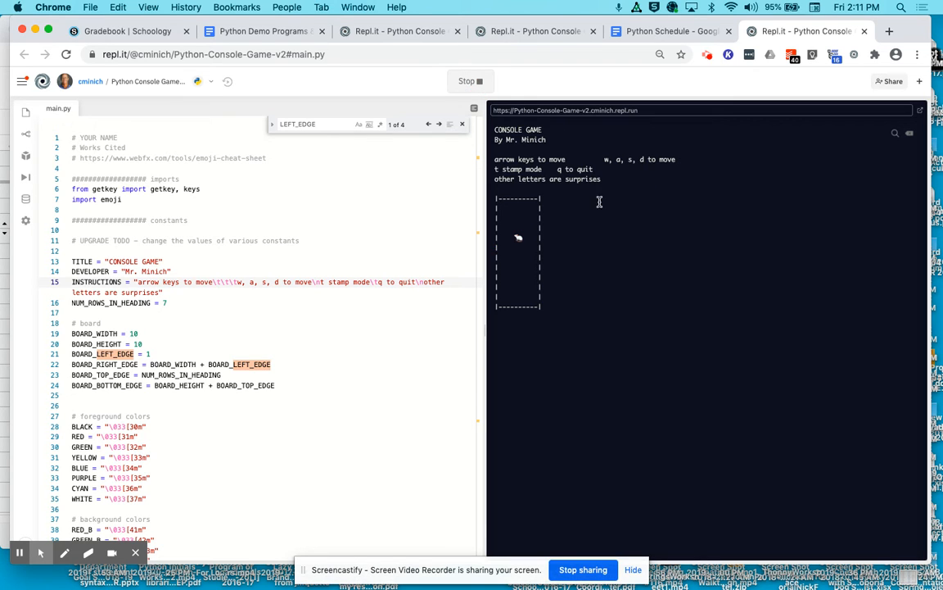
mouse_move(579, 175)
text(\t\t)
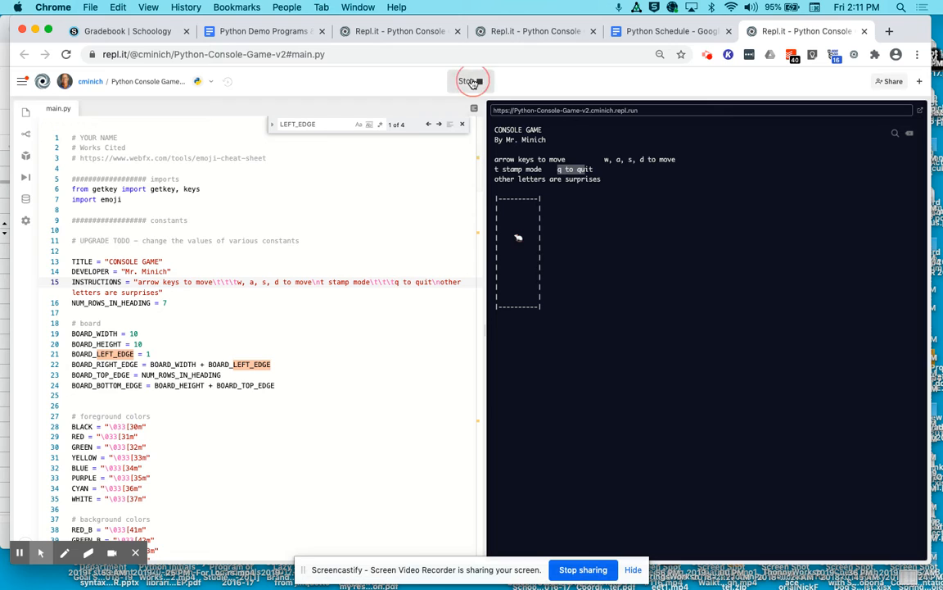
Step: Stop the game and rerun it to show the three-line tabbed instructions
click(471, 81)
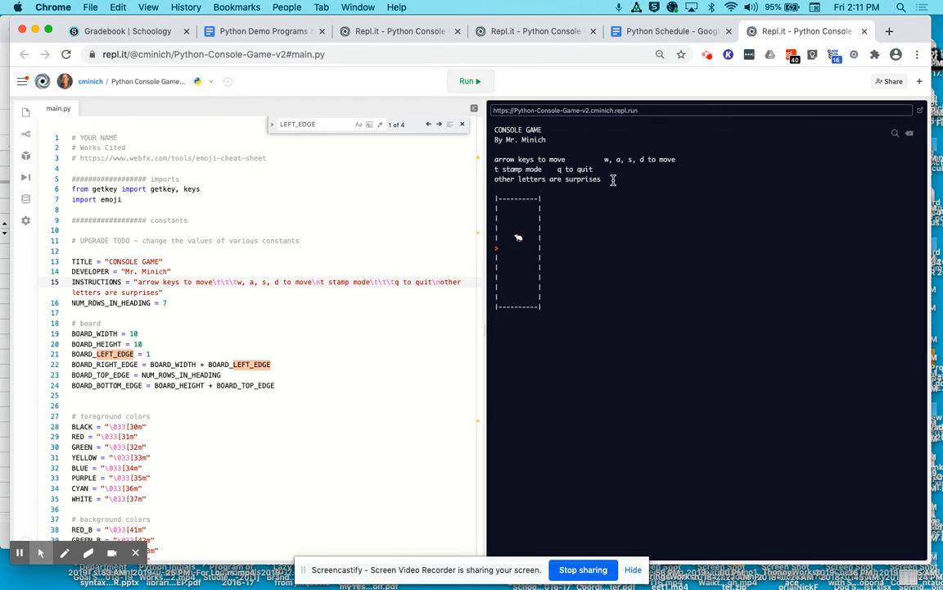
click(466, 80)
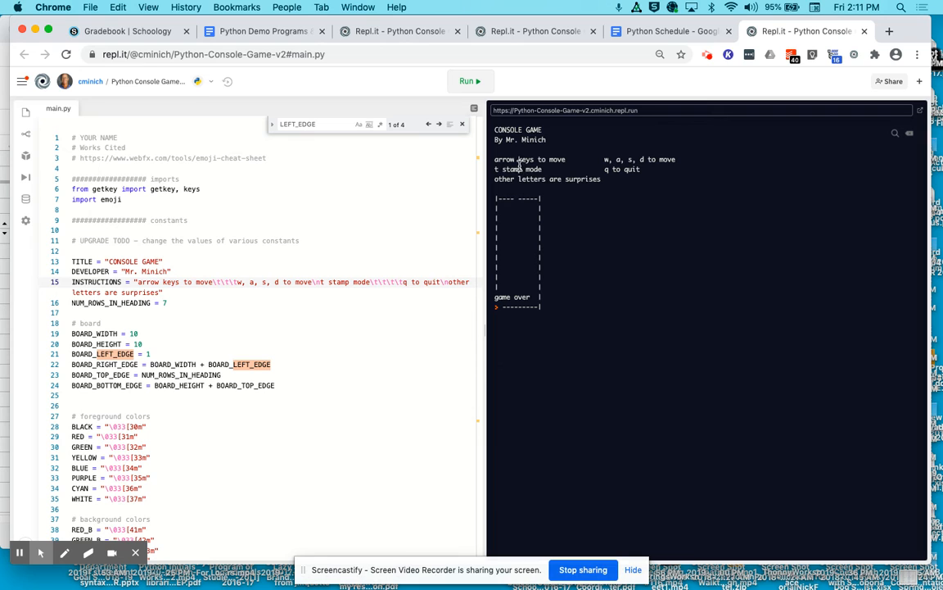
Step: Change NUM_ROWS_IN_HEADING from 7 to 9, rerun the game, then stop it
drag(495, 168, 603, 178)
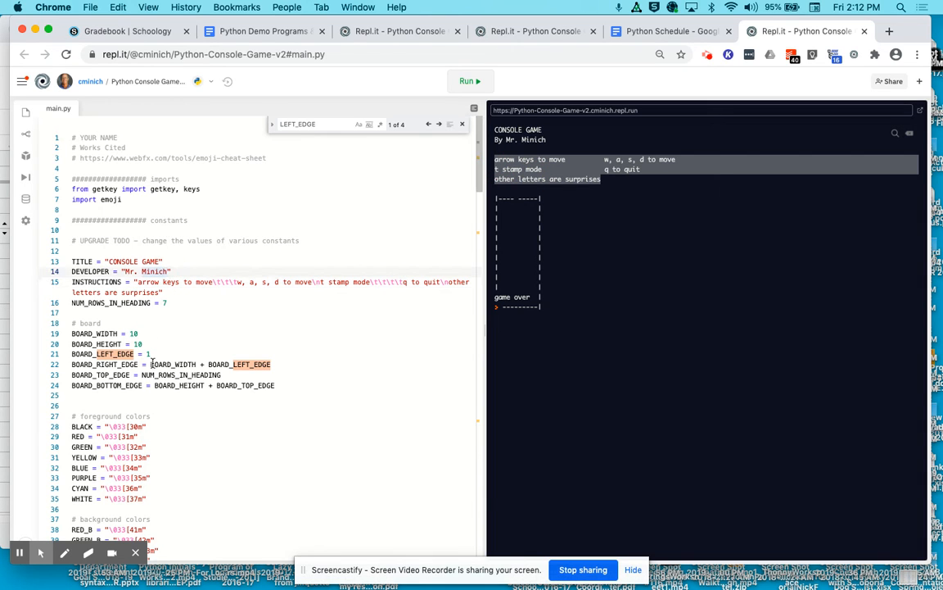
scroll(down, 3)
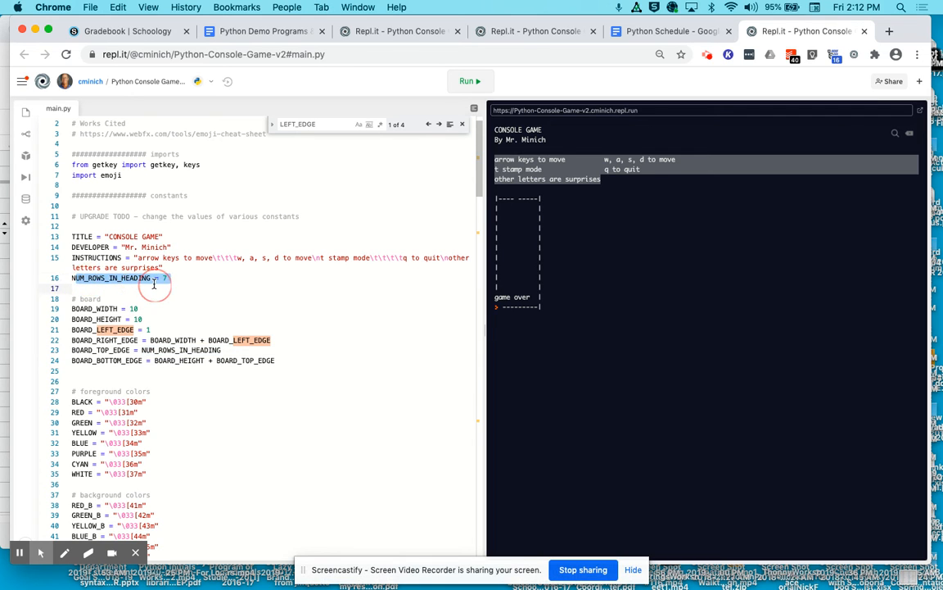
click(168, 277)
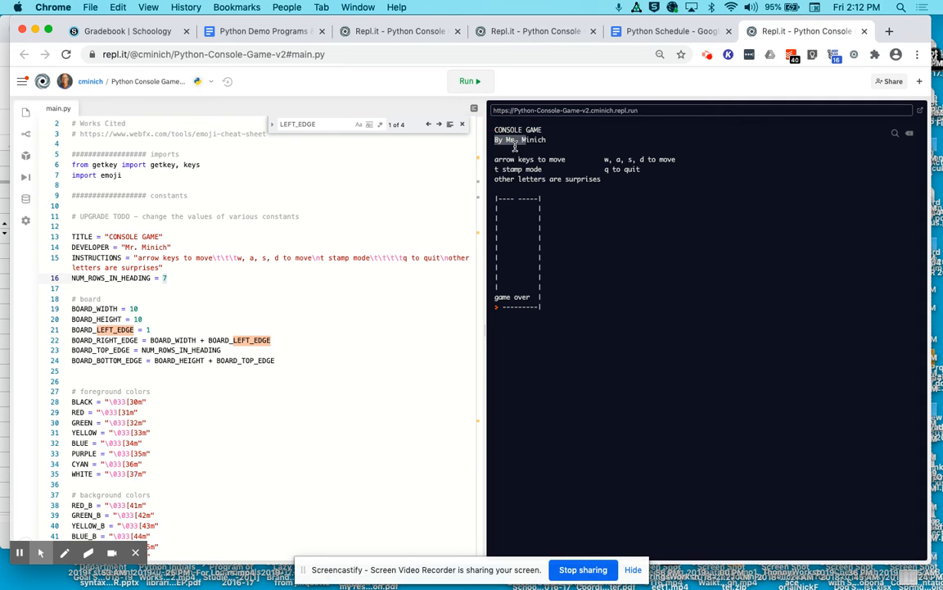
mouse_move(528, 160)
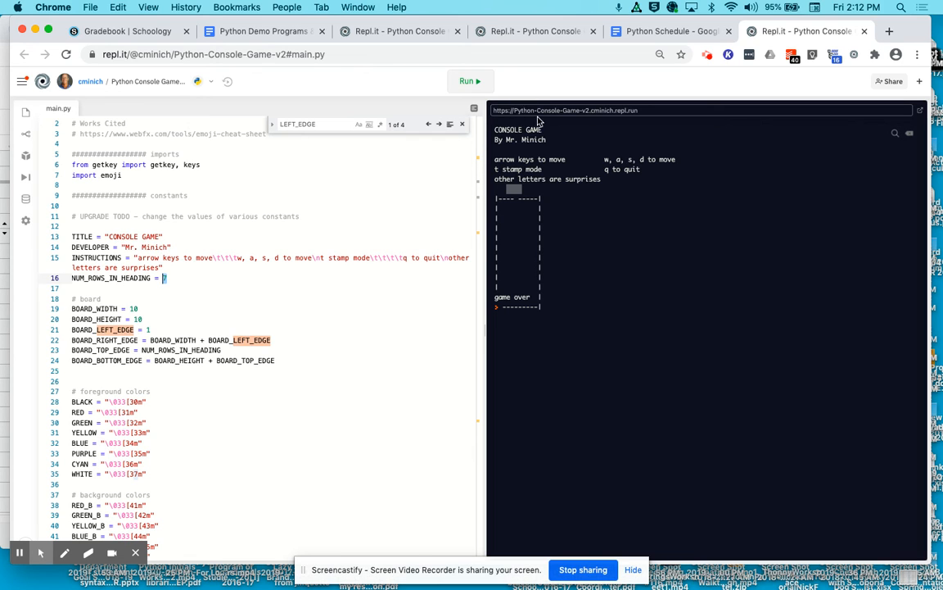
text(9)
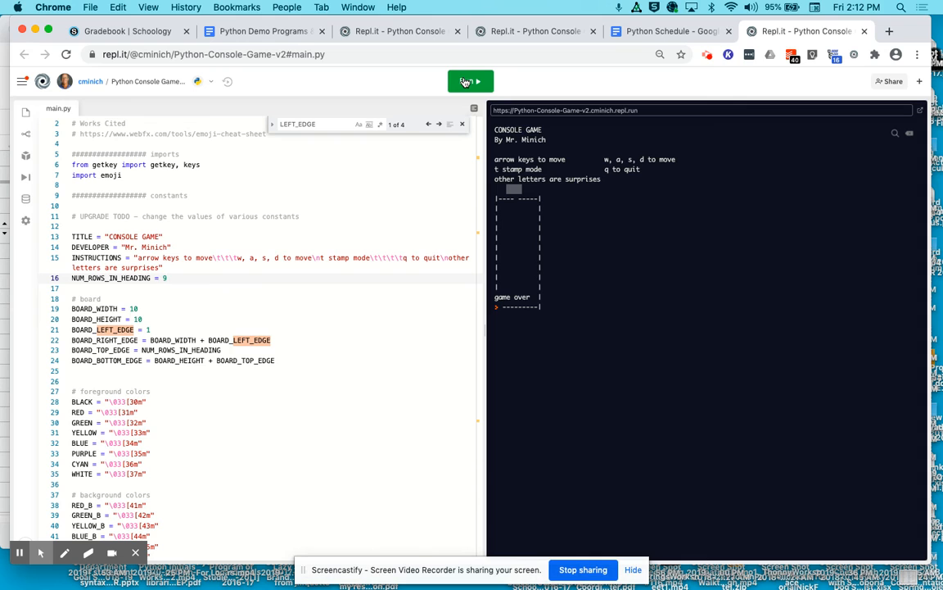
click(470, 82)
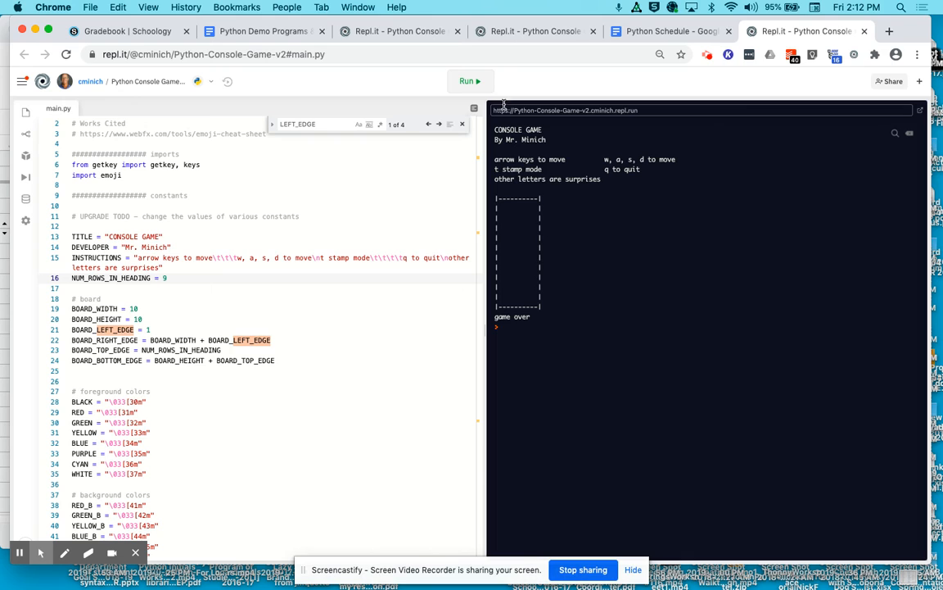
click(466, 81)
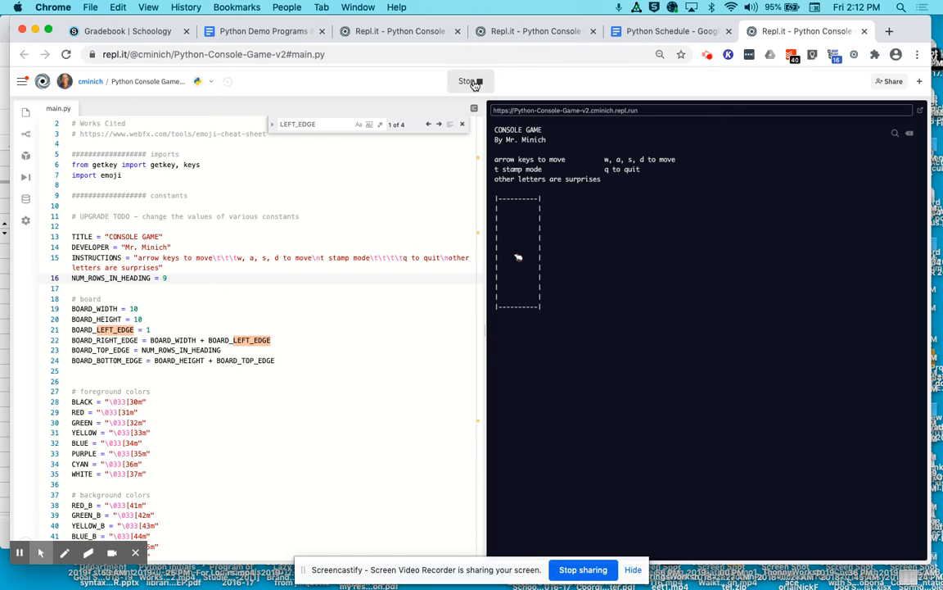
click(470, 81)
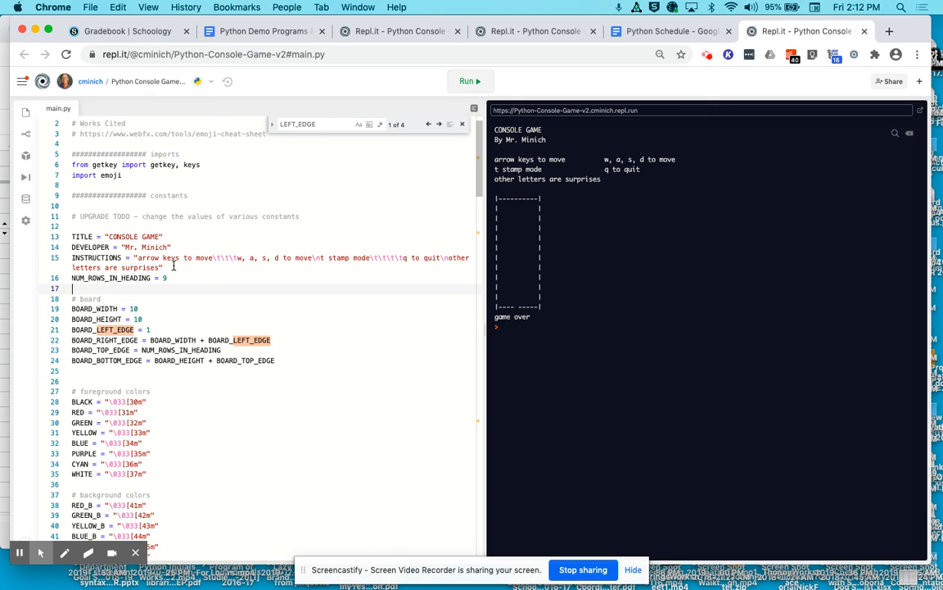
mouse_move(231, 258)
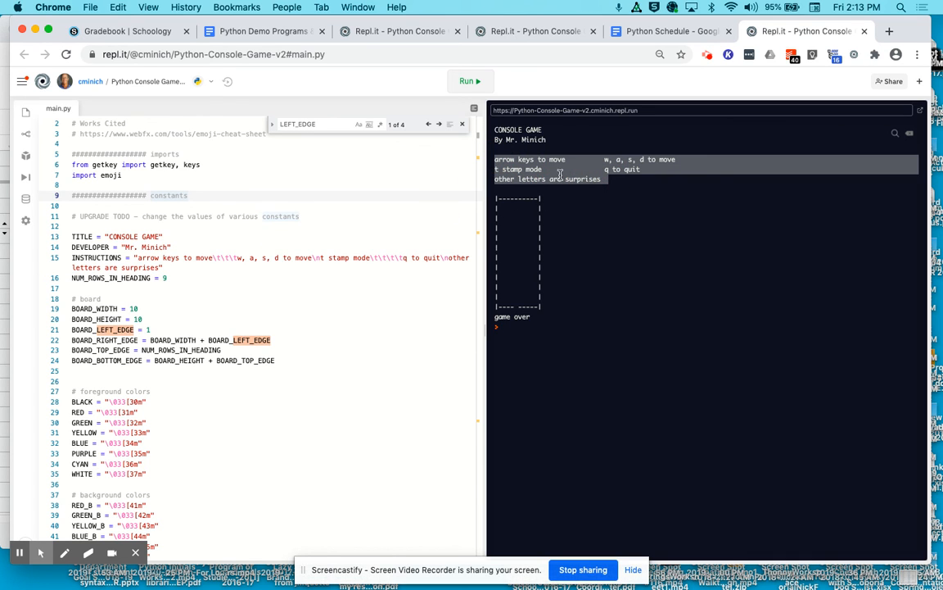
mouse_move(595, 173)
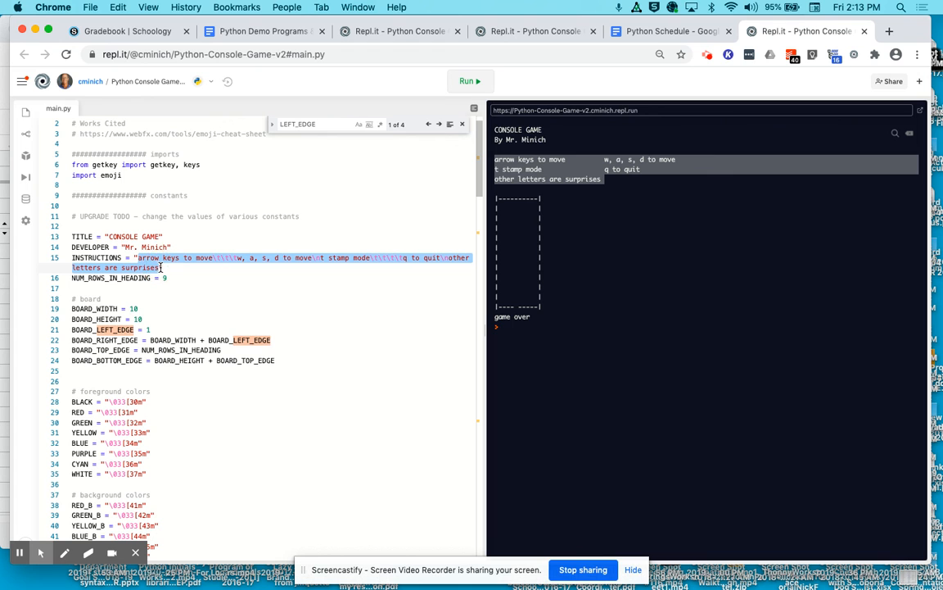
Step: Search for INSTRUCTIONS to find its print in displayTitle, then rerun the game
scroll(down, 3)
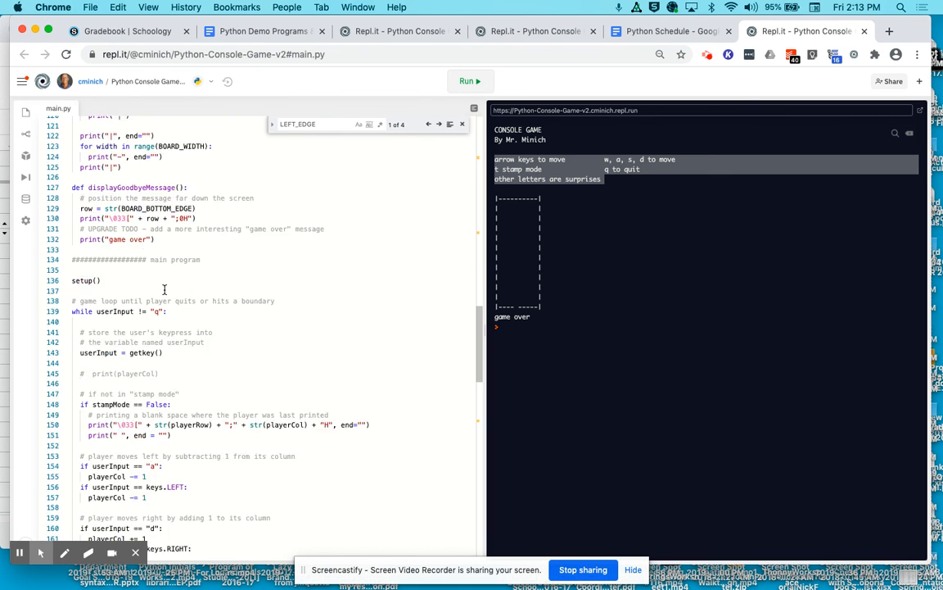
scroll(down, 3)
text(INTRU)
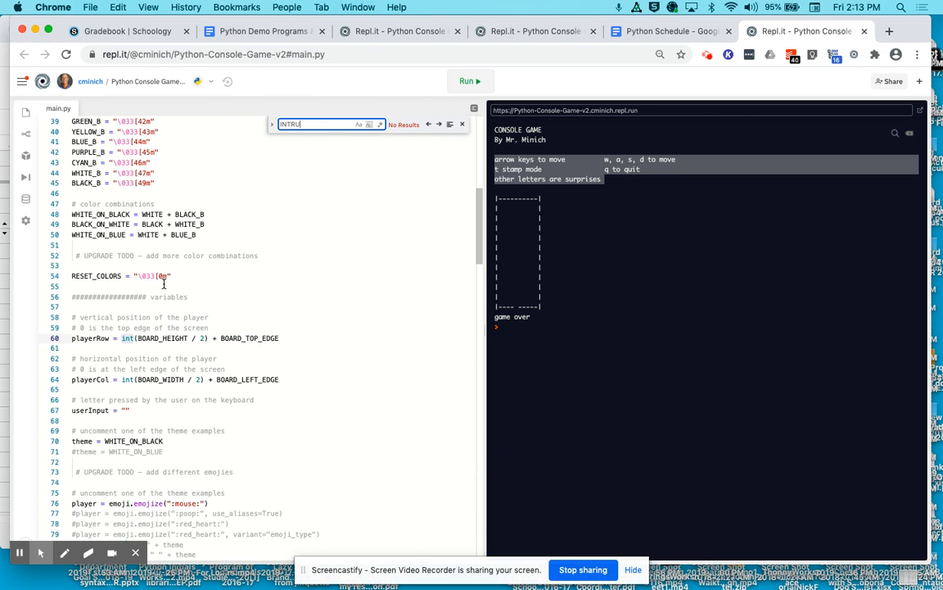
text(STU)
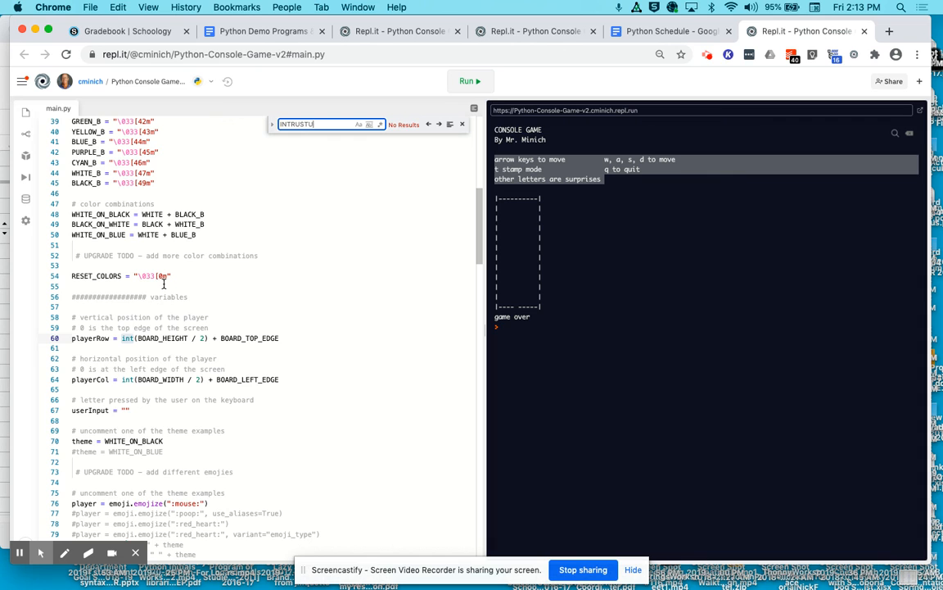
key(backspace)
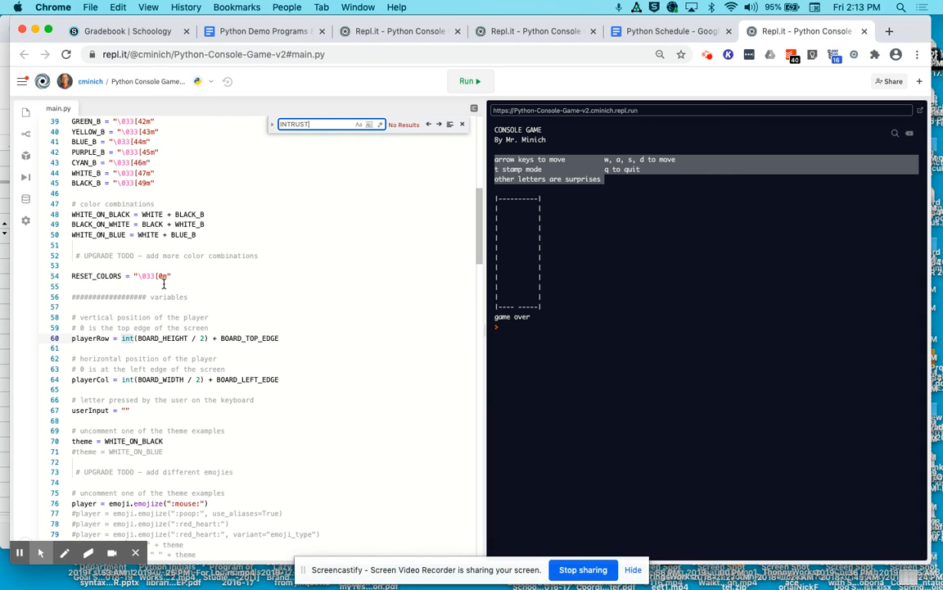
key(Backspace)
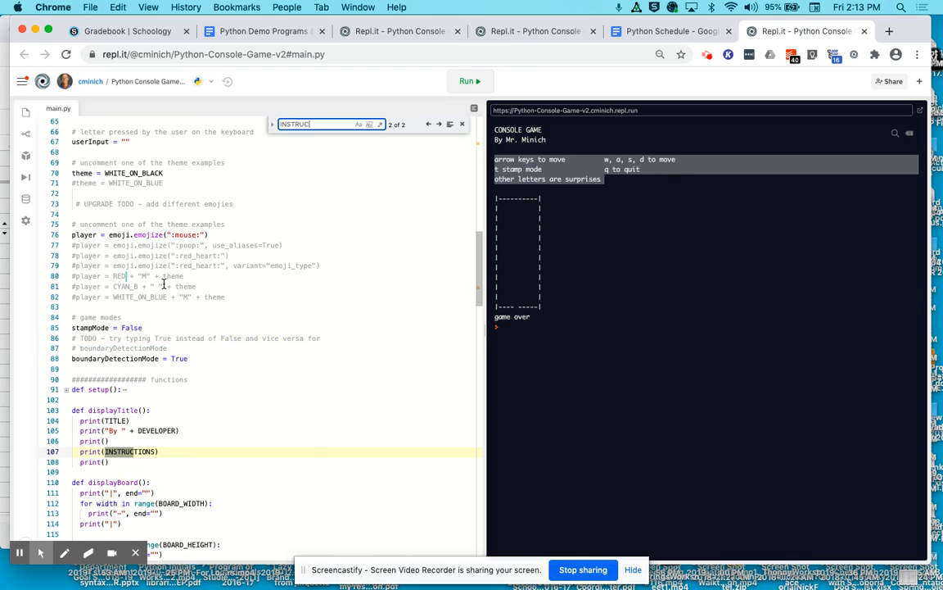
text(TIONS)
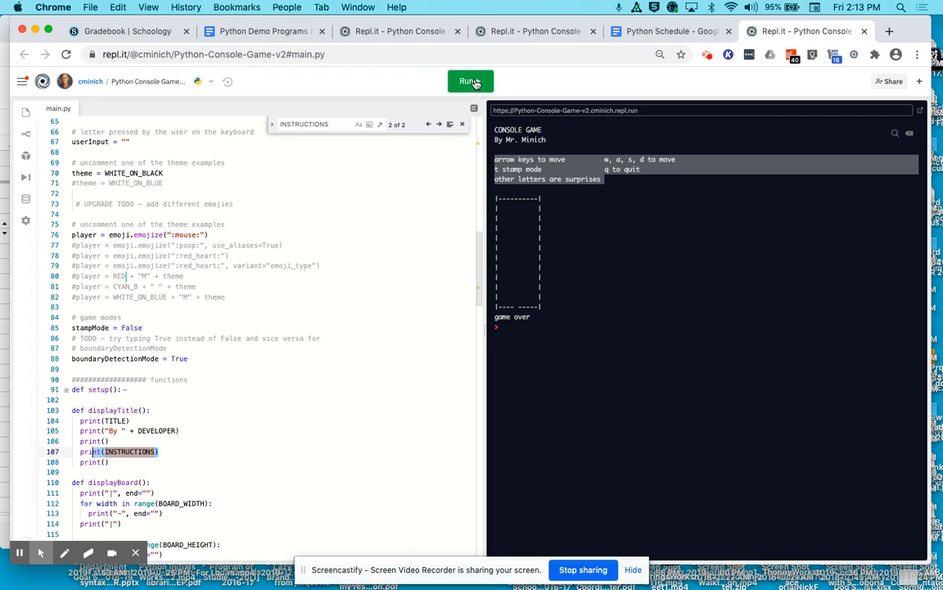
click(470, 81)
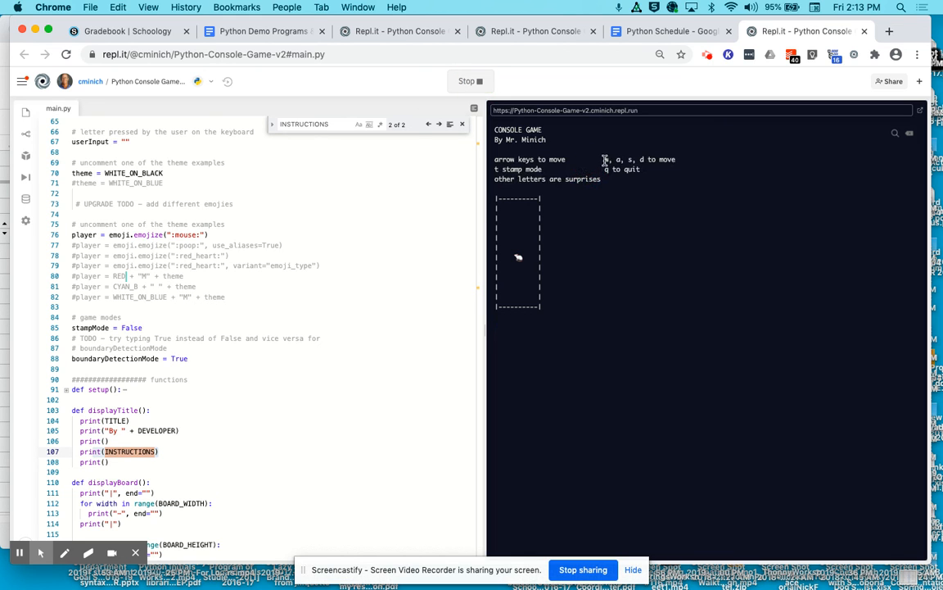